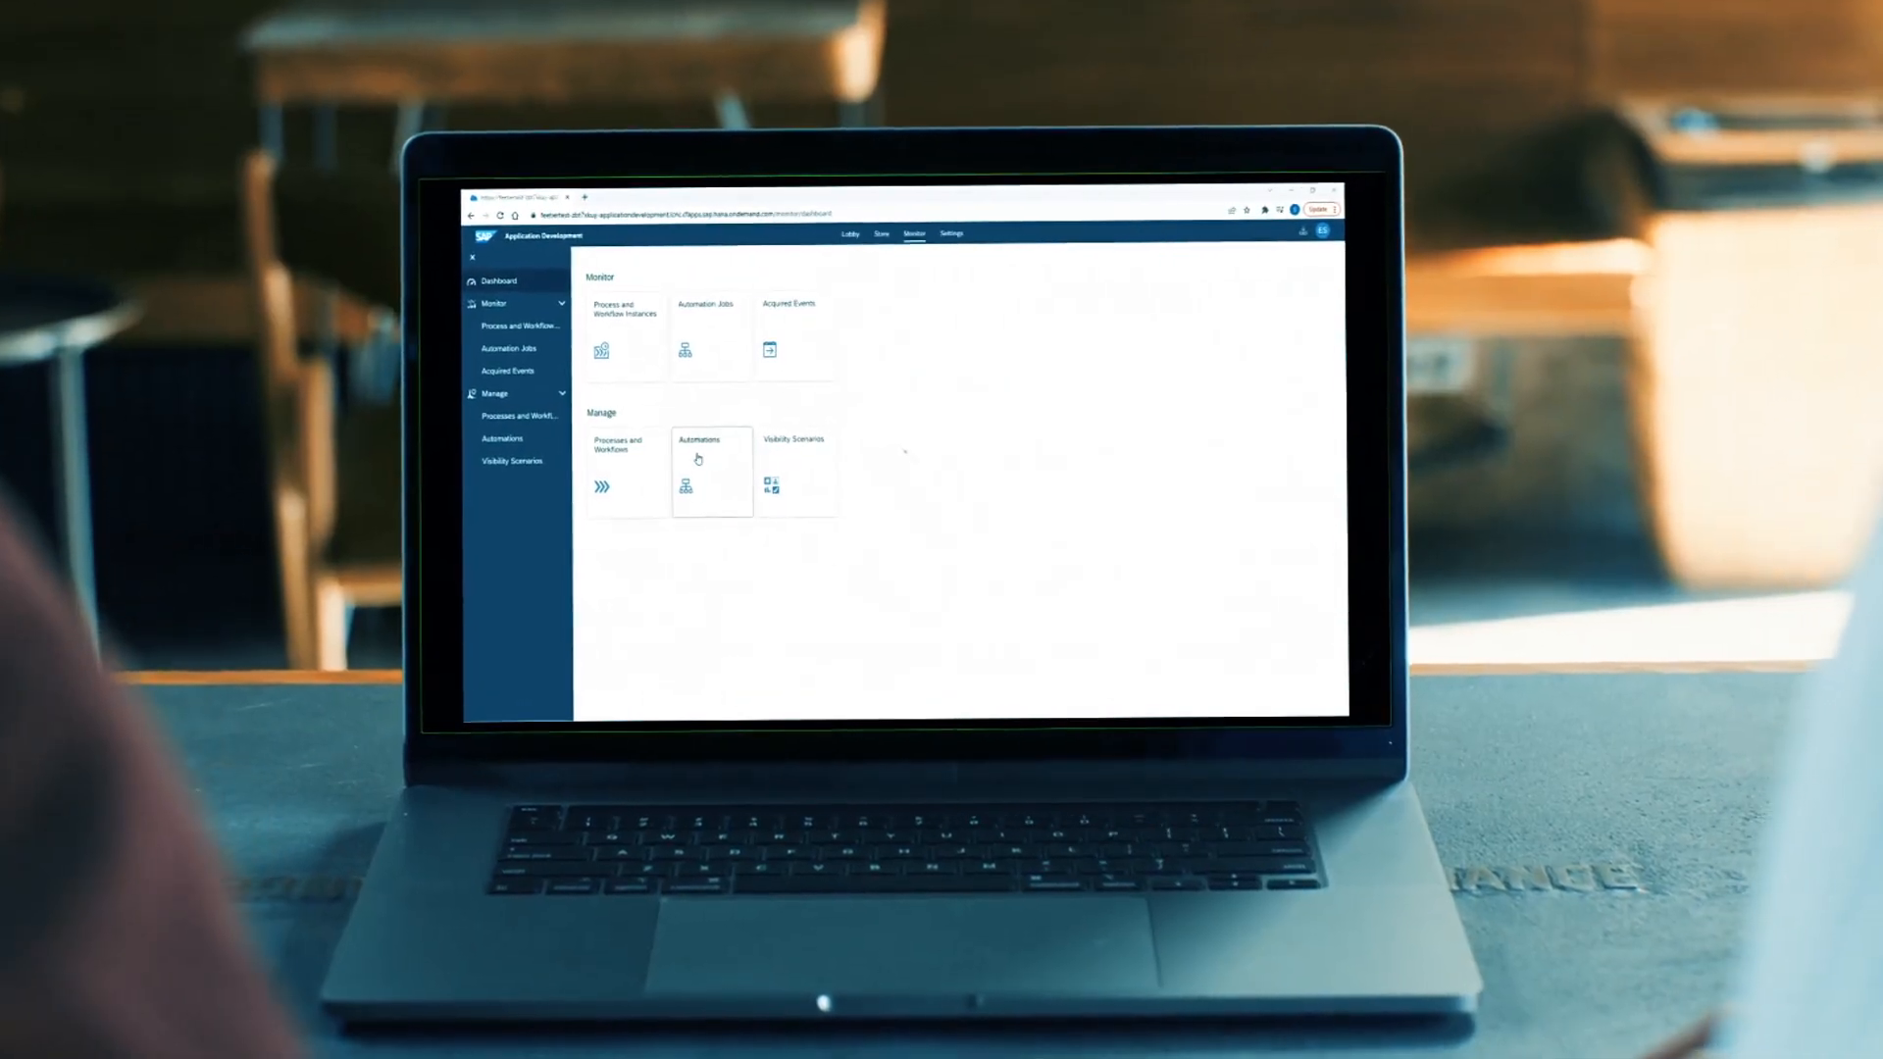
- Open Deployed Automations from the Monitor's Automations tile to see the invoice trigger
click(696, 469)
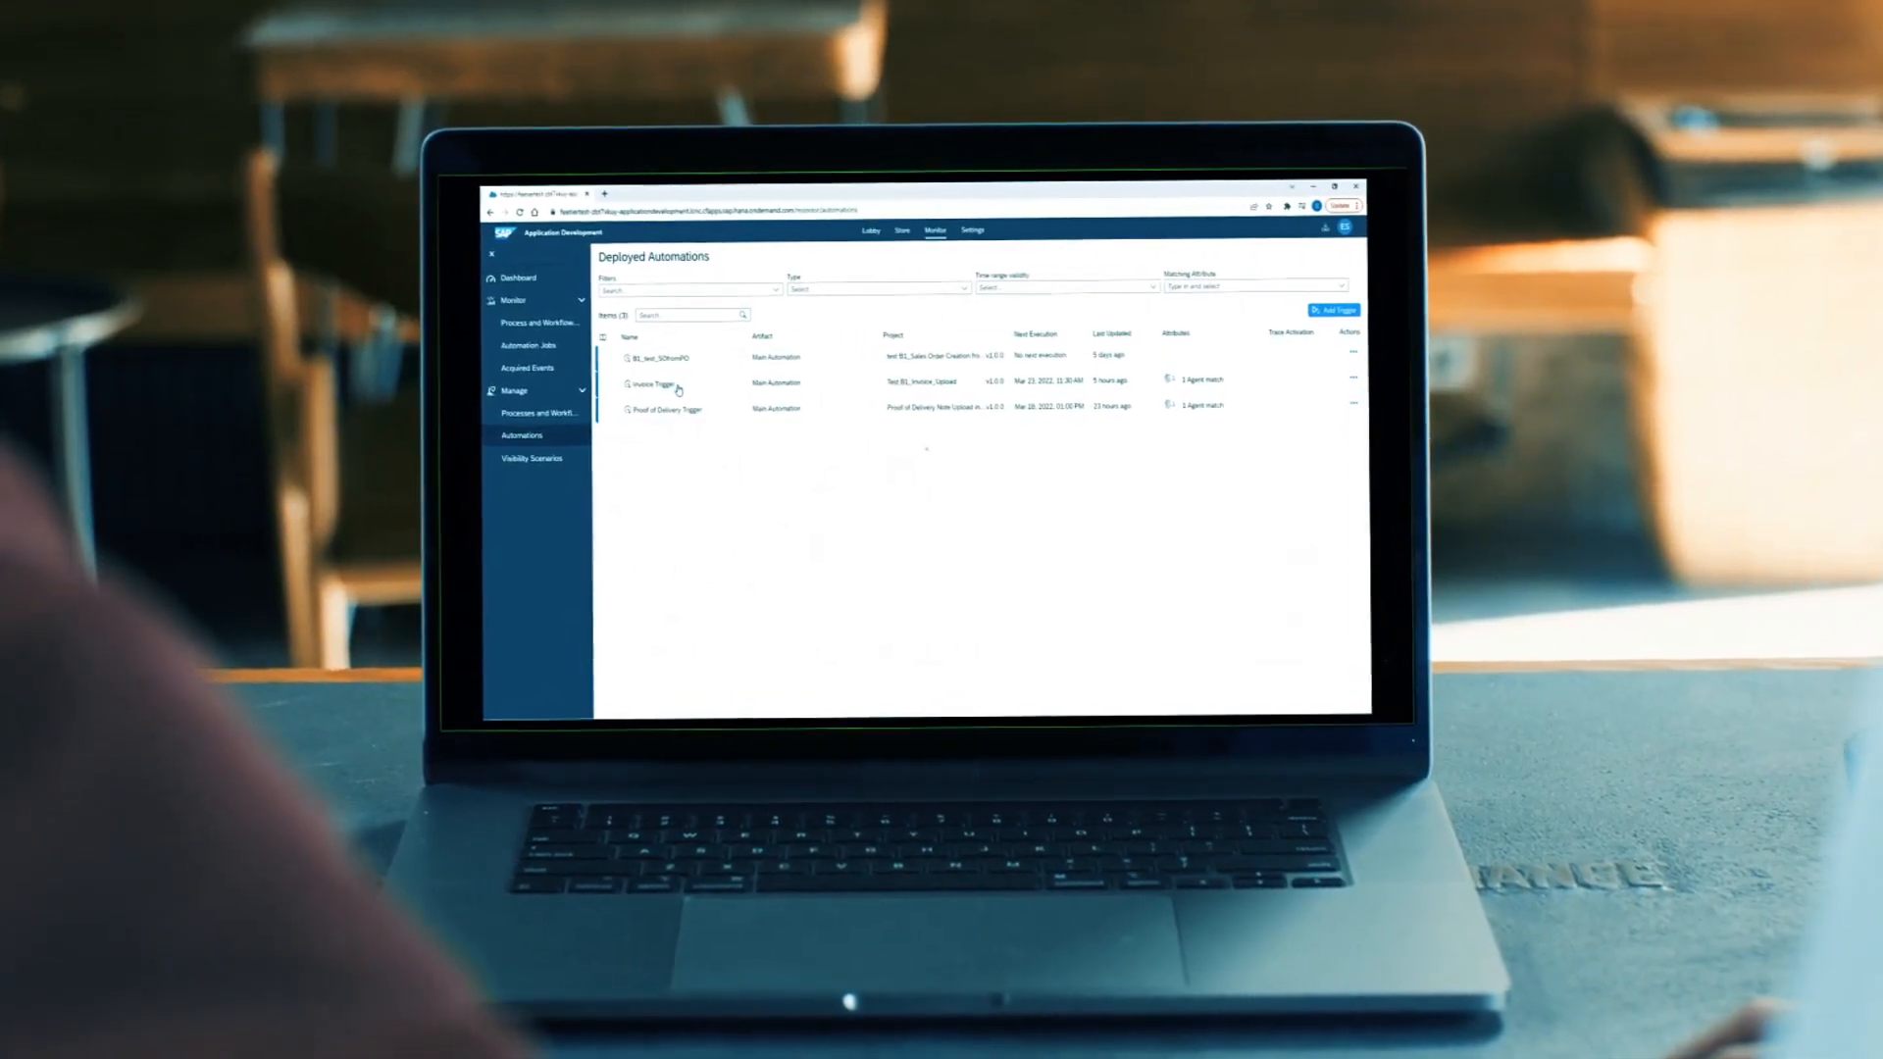